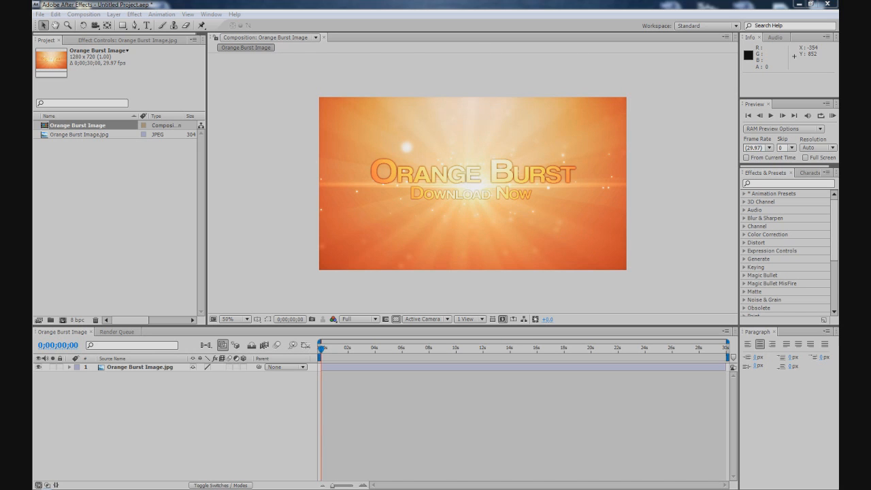
mouse_move(295, 315)
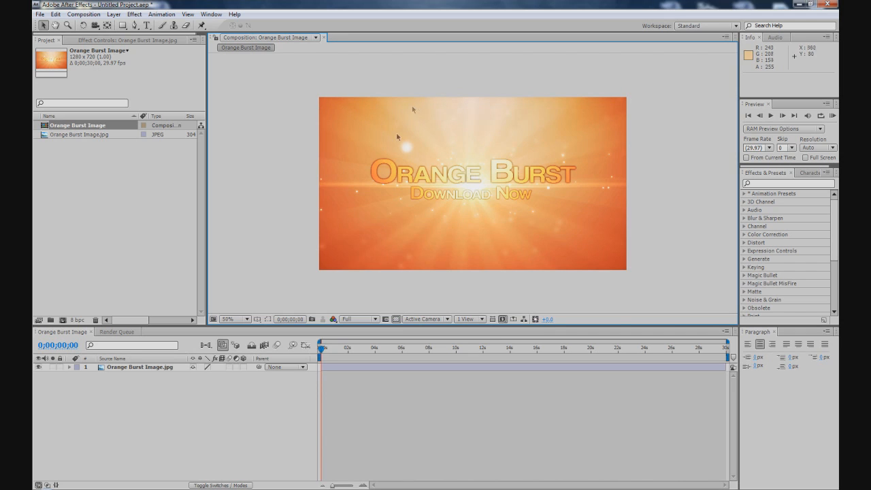
mouse_move(657, 246)
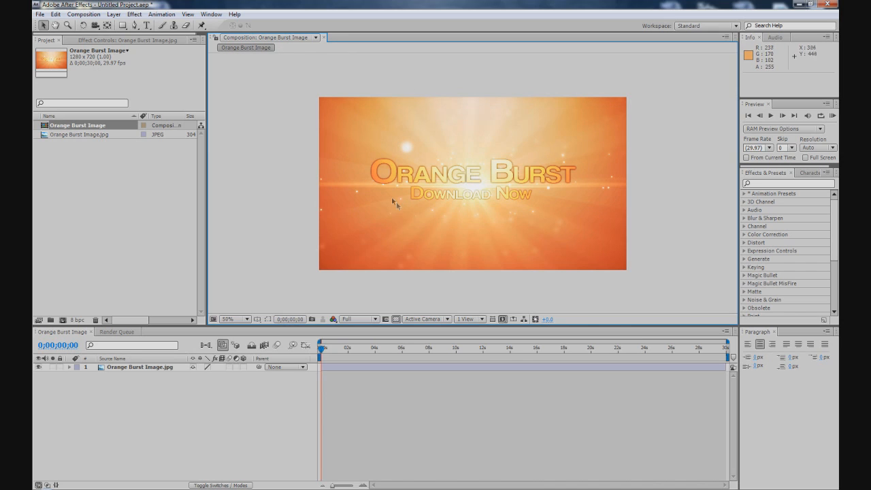
mouse_move(666, 301)
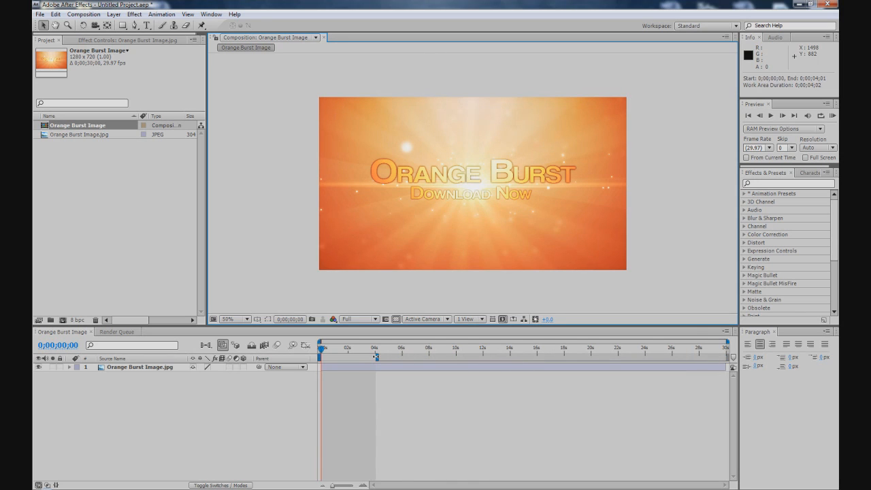
Add the Orange Burst Image composition to the Render Queue via Composition > Make Movie
click(84, 14)
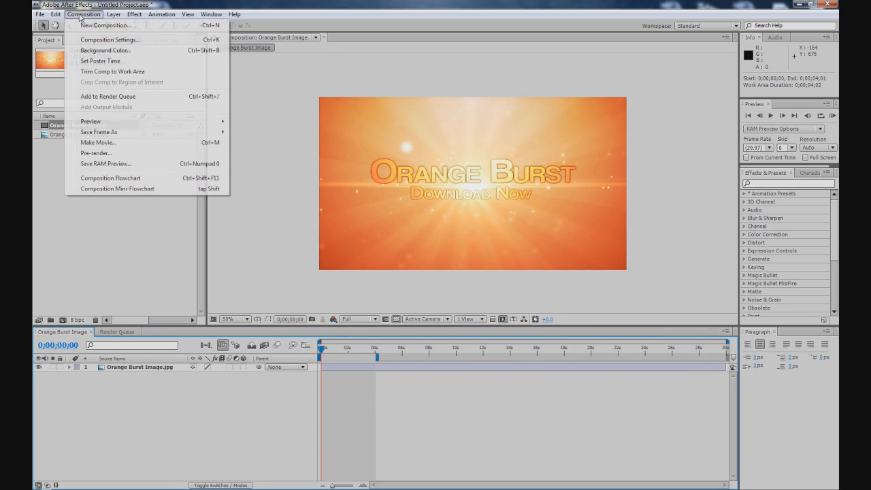
mouse_move(97, 143)
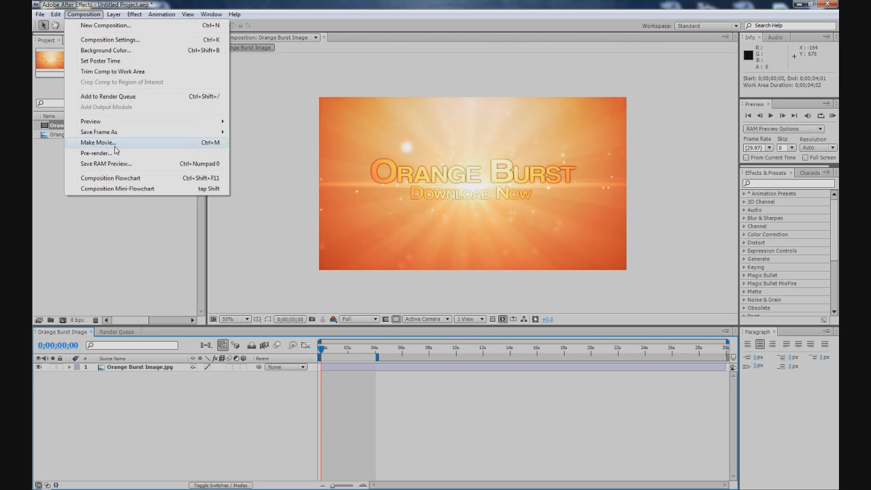
click(96, 142)
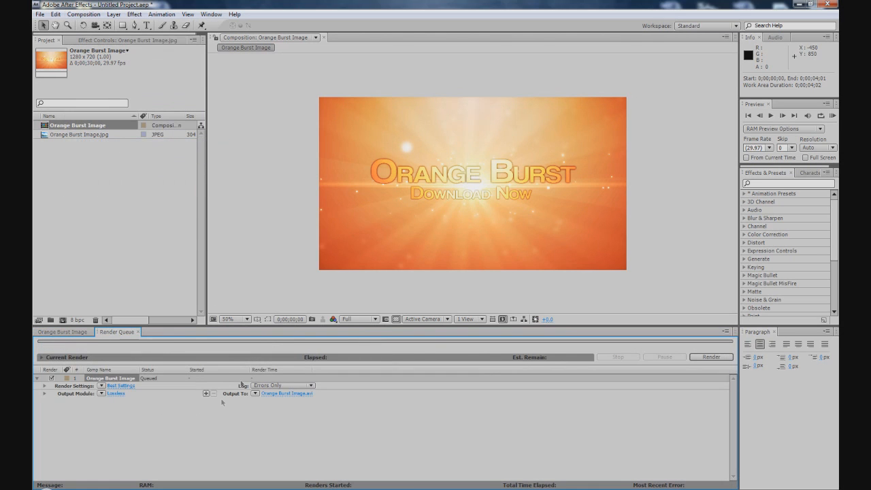
mouse_move(155, 398)
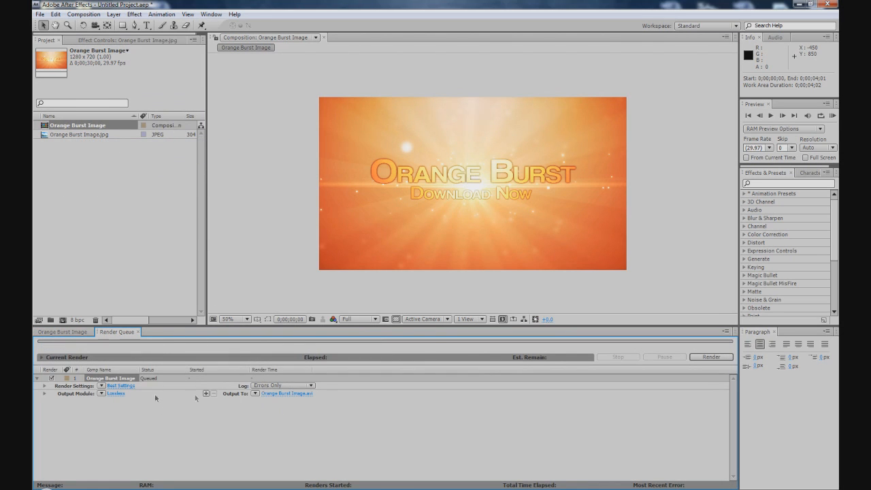
Set the queued item's render settings to Best quality and confirm
click(120, 386)
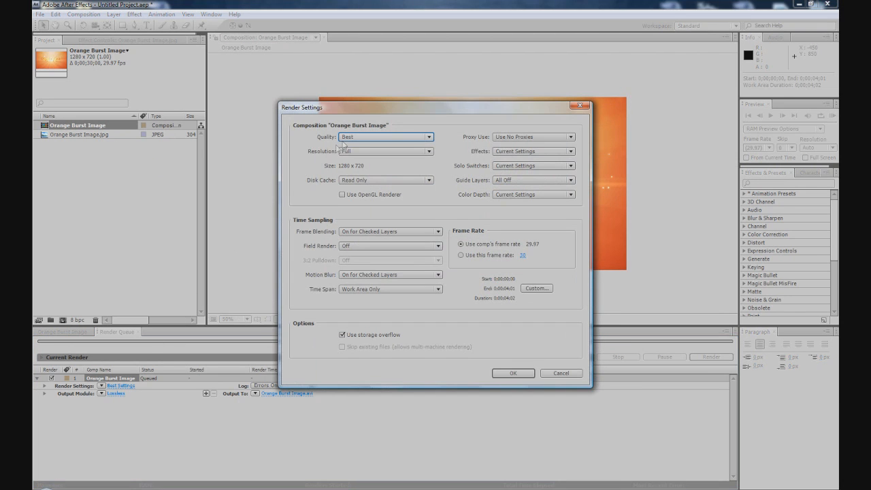
click(384, 136)
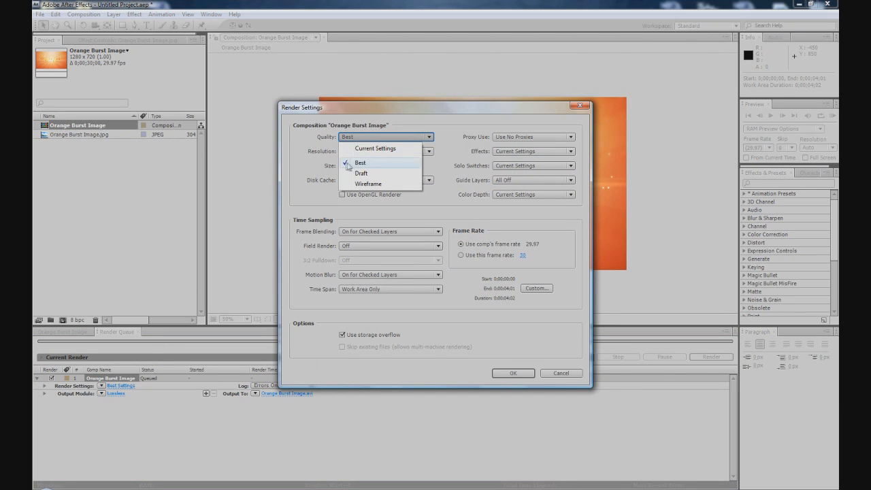
click(360, 162)
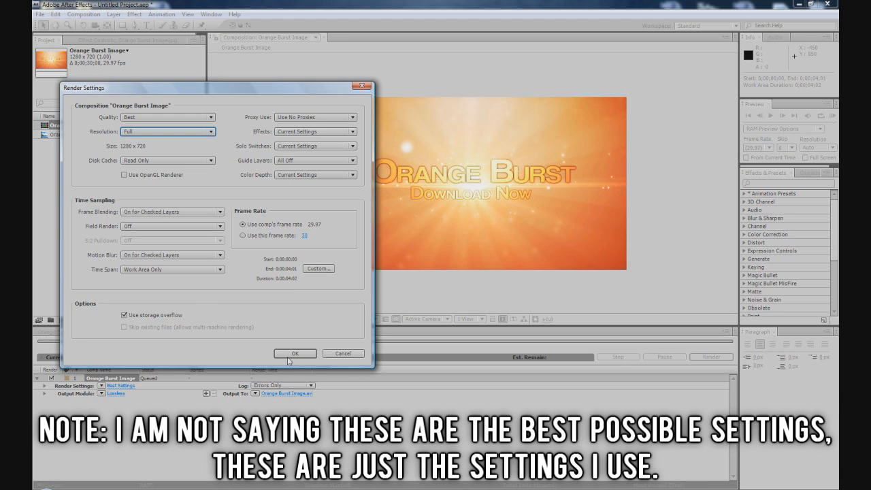
click(295, 353)
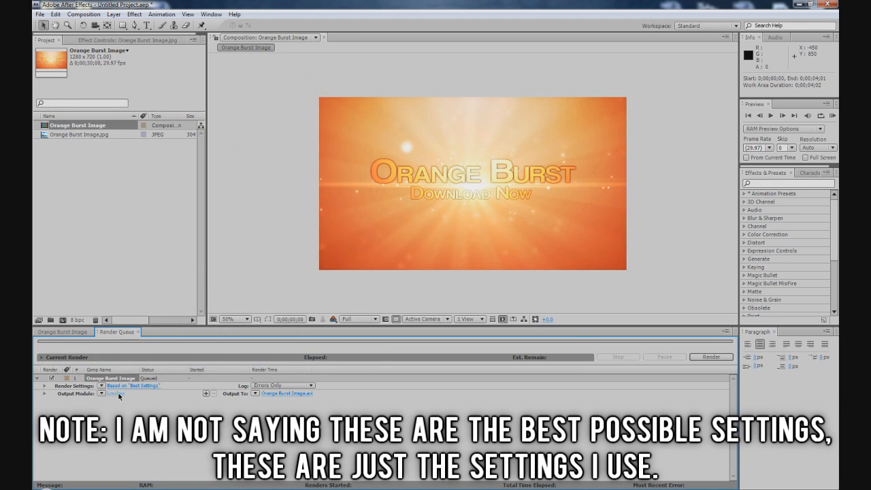
Choose Video For Windows as the output module format
click(114, 393)
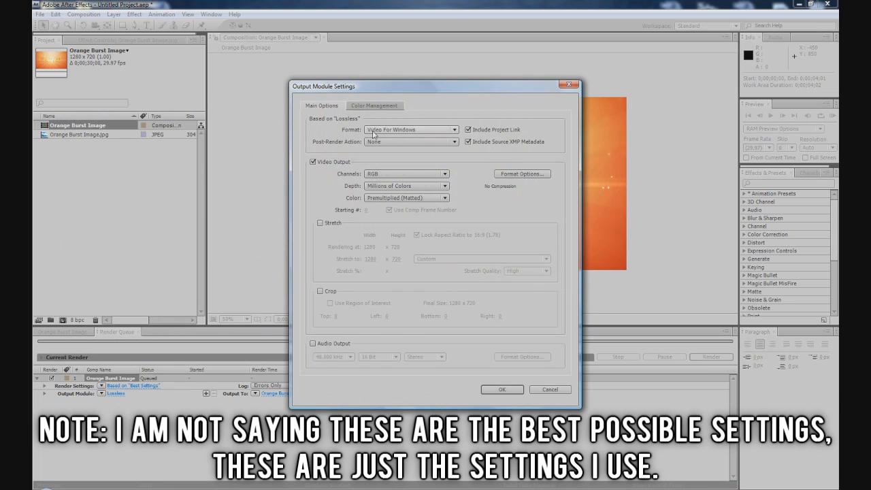
click(410, 129)
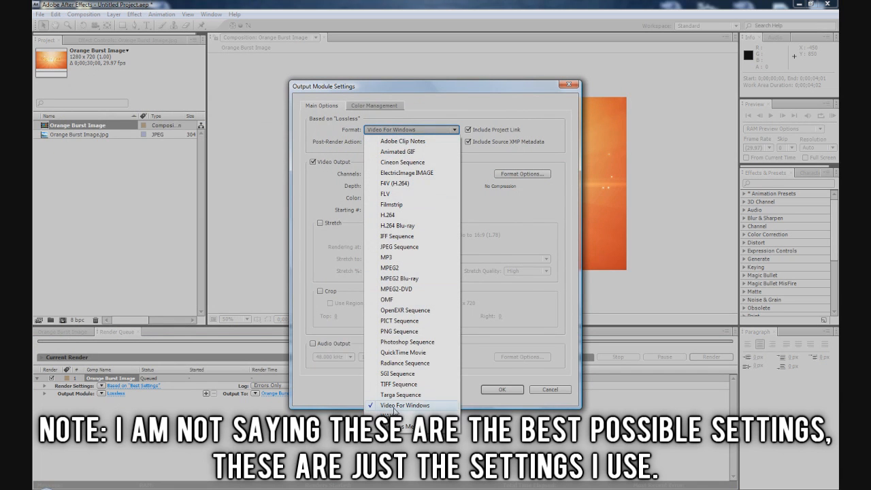
click(404, 404)
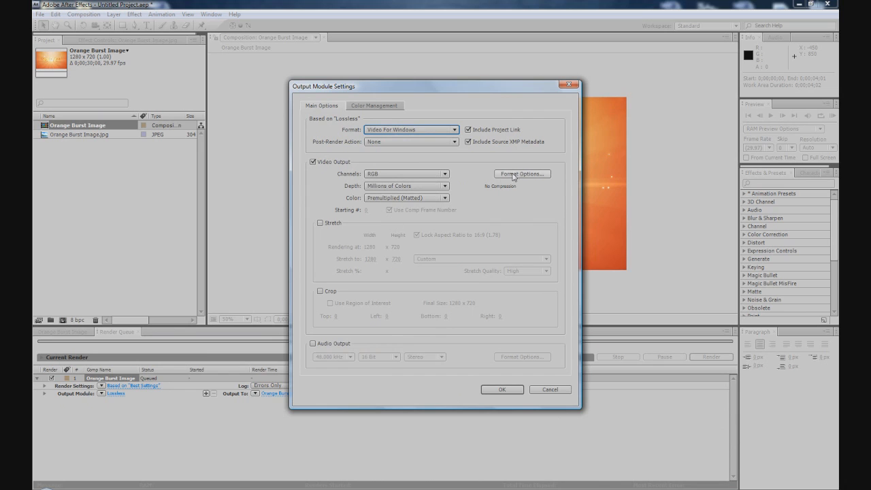
Pick Xvid MPEG-4 Codec as the video compressor in Format Options
click(522, 174)
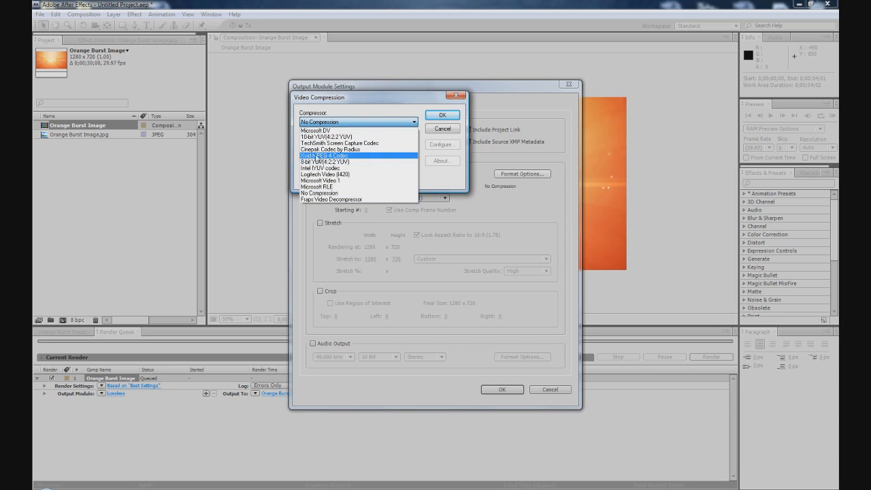
click(325, 156)
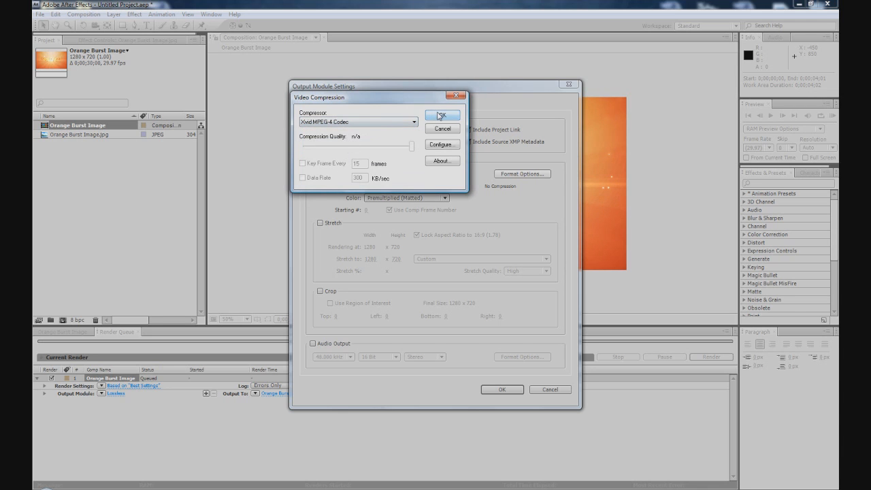
click(442, 114)
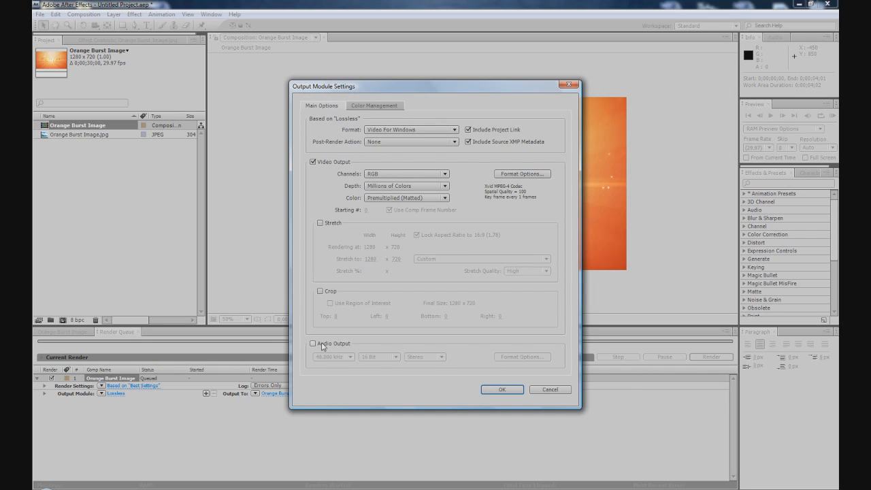
Enable audio output and save Orange Burst Image.avi to the Desktop
click(313, 343)
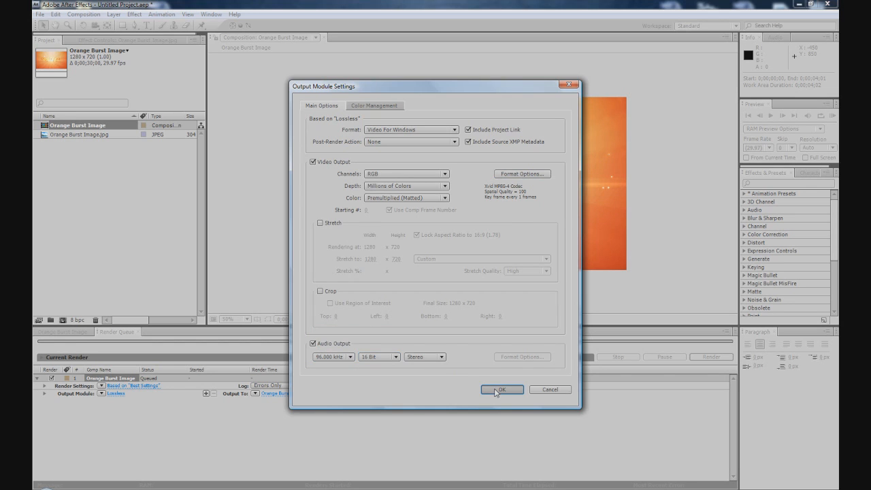
click(501, 389)
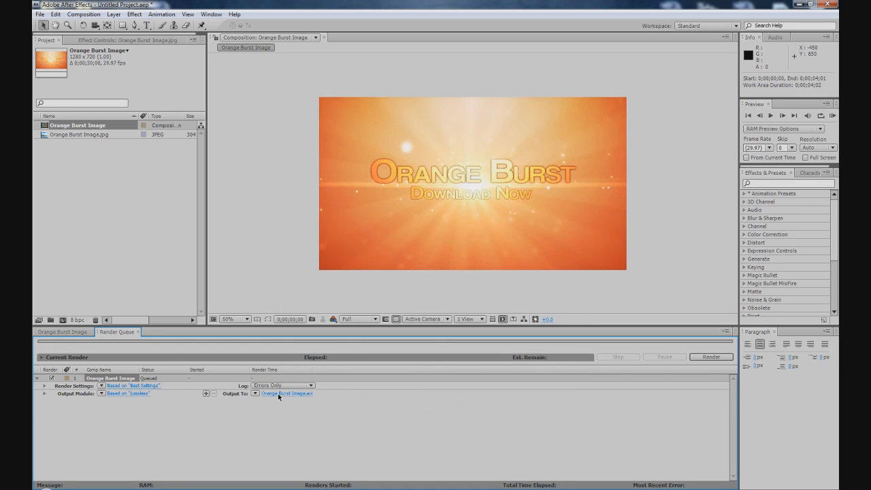
click(286, 393)
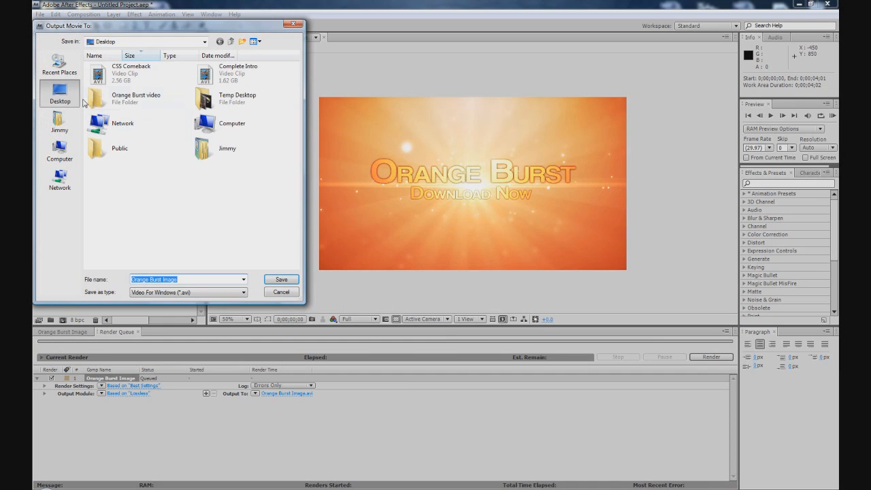
click(281, 278)
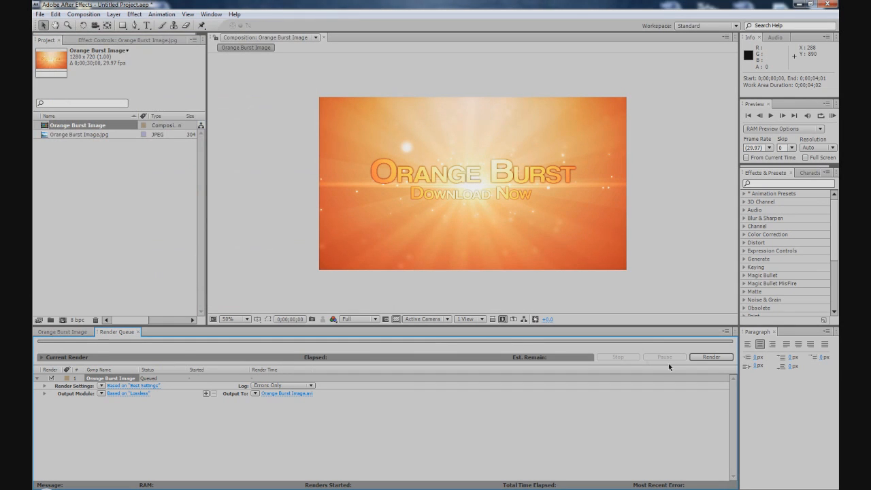
Render the queued composition and close the Xvid status window when done
click(710, 356)
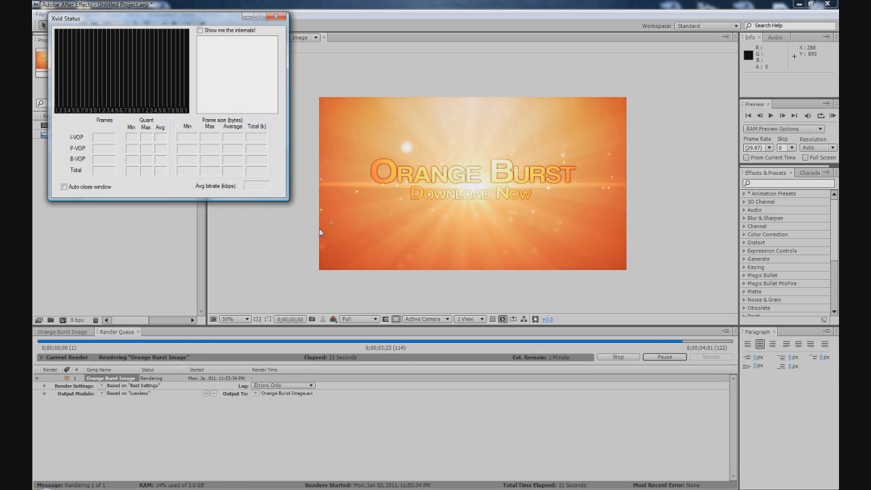
click(277, 16)
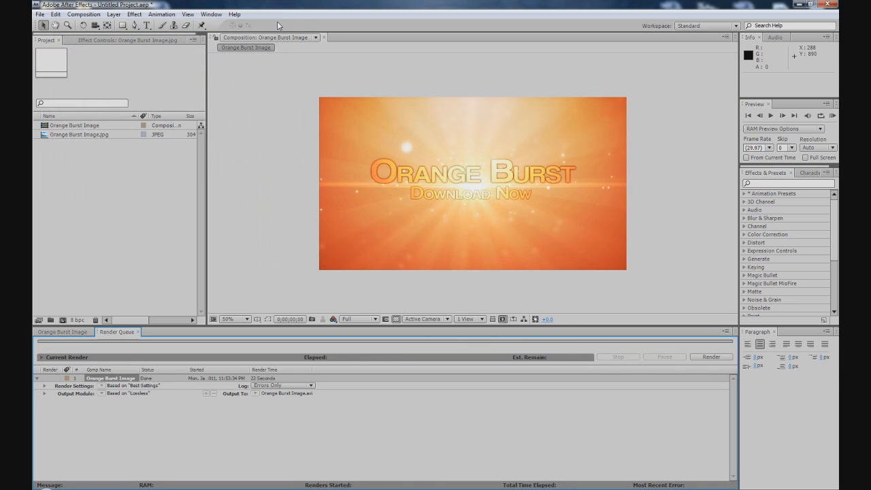